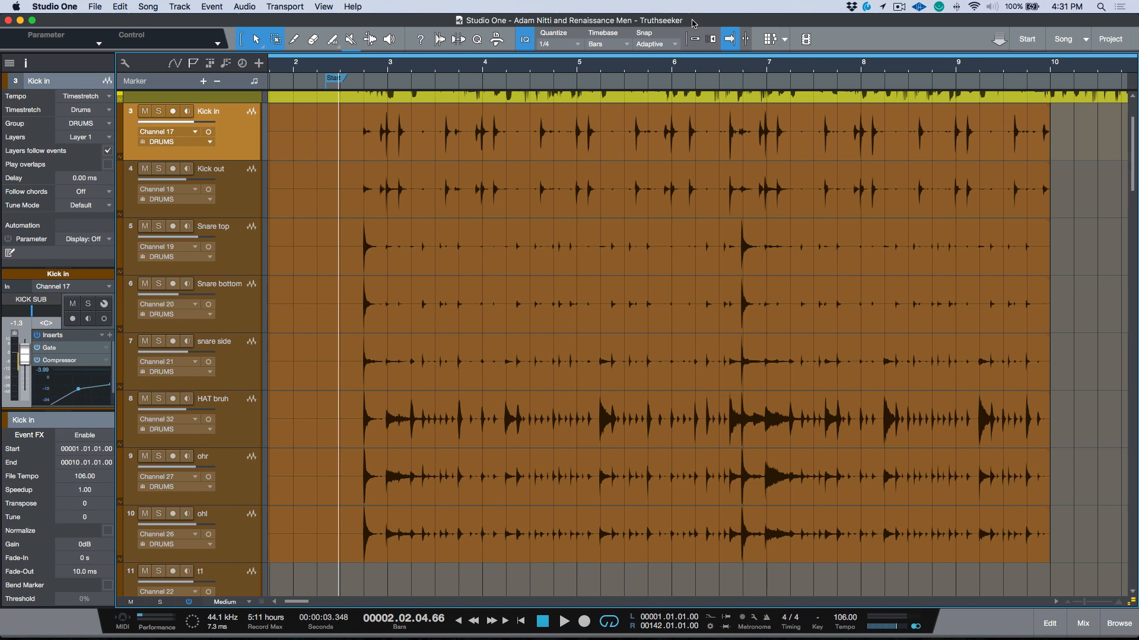
- Look up the 'fill gaps' keyboard shortcut in the Studio One preferences
{"action": "left_click", "coordinate": [54, 7]}
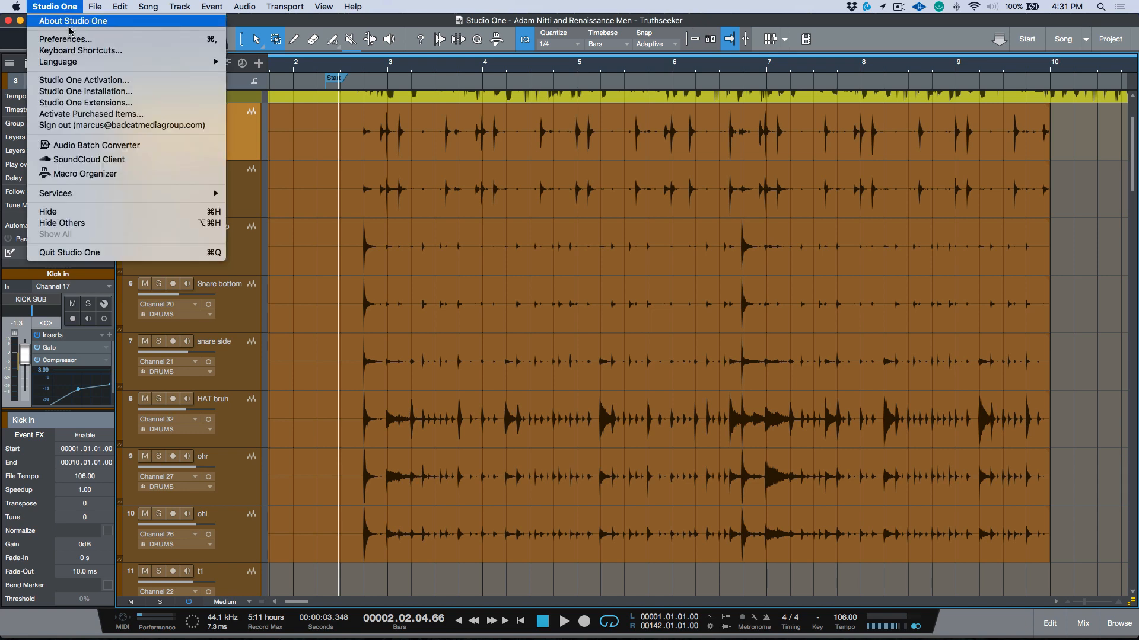
{"action": "left_click", "coordinate": [64, 38]}
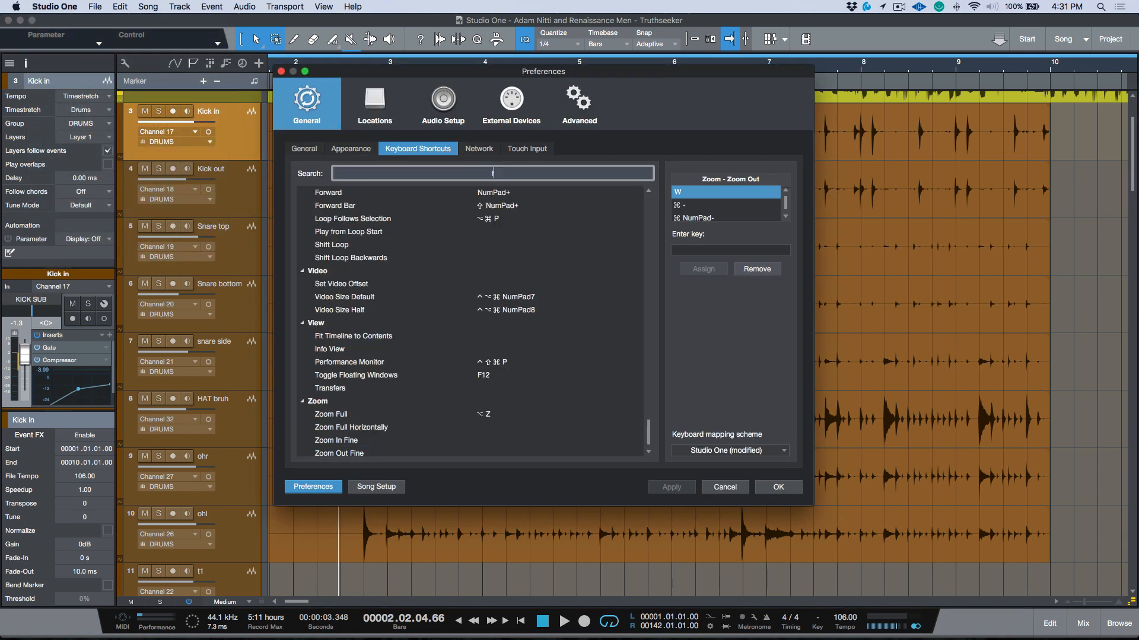
{"action": "type", "text": "fill"}
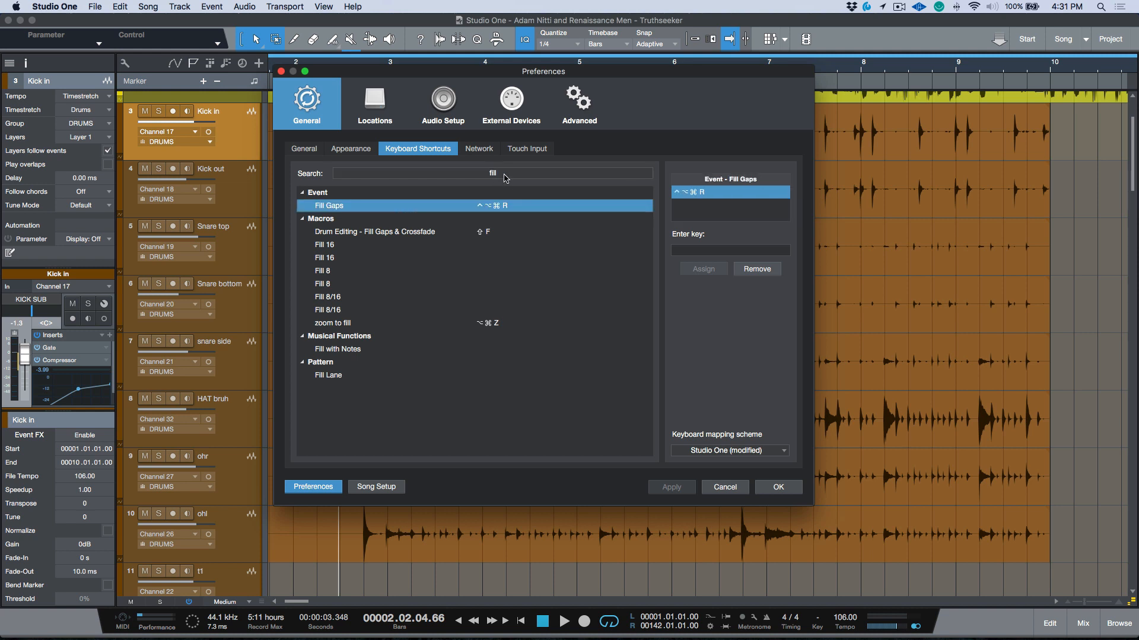
{"action": "type", "text": "gap"}
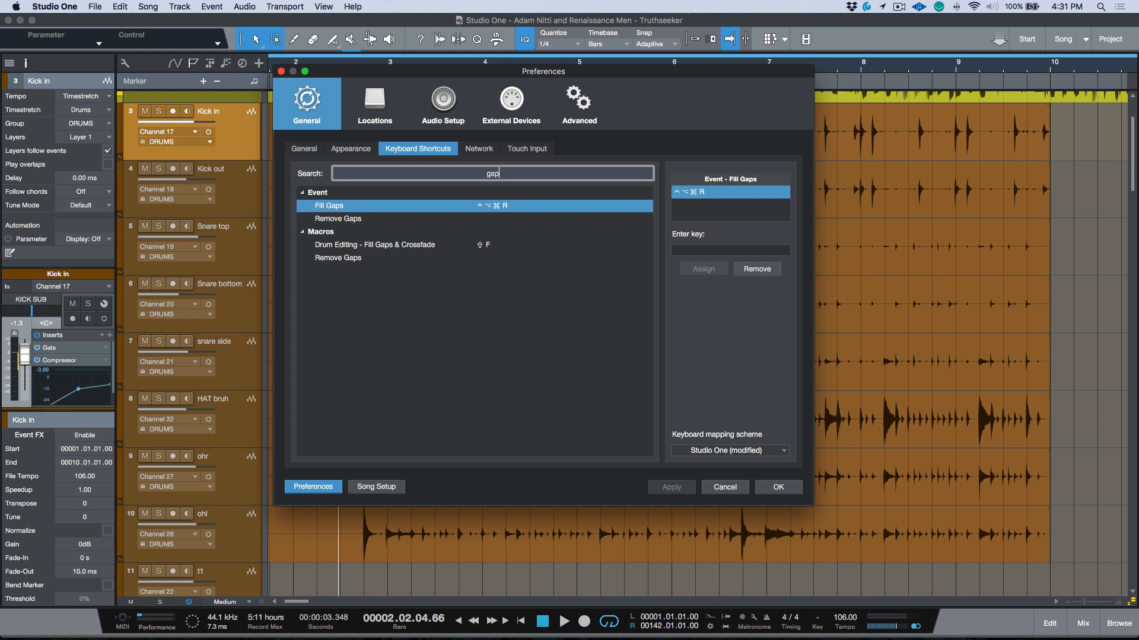
{"action": "type", "text": "s"}
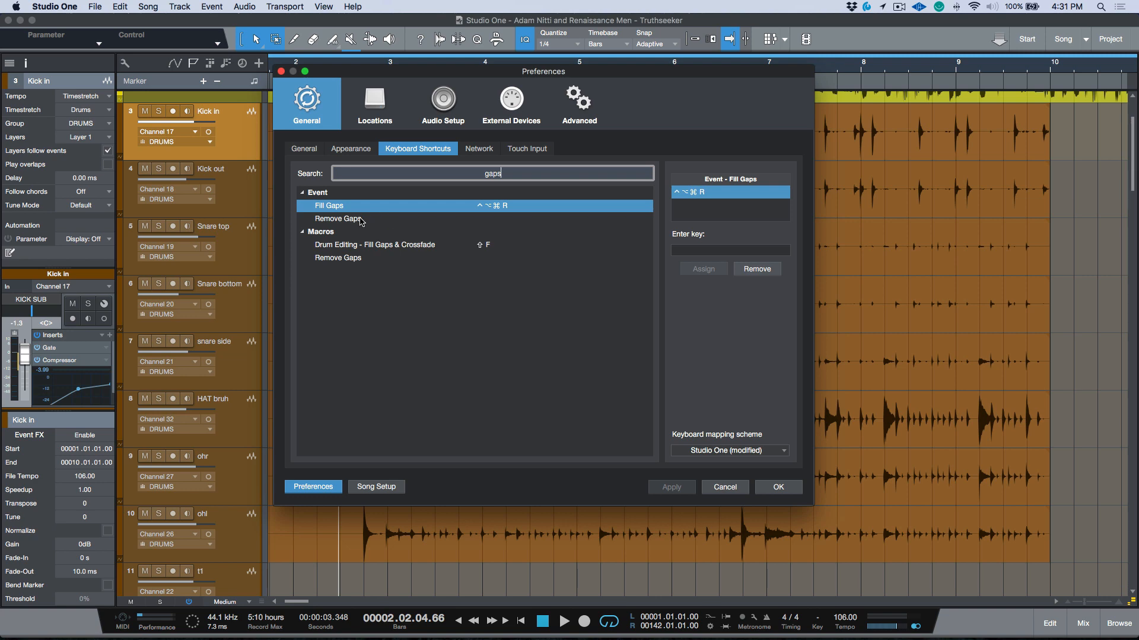
{"action": "mouse_move", "coordinate": [493, 228]}
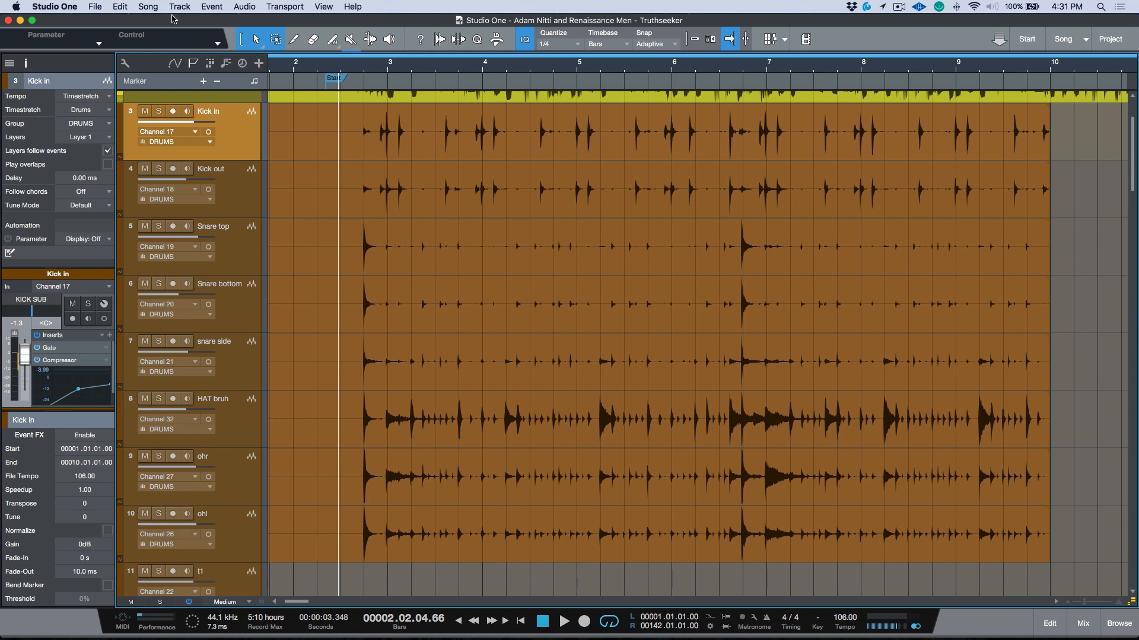
- Review the Song Information window, close it, and position the song just before bar 3
{"action": "left_click", "coordinate": [147, 7]}
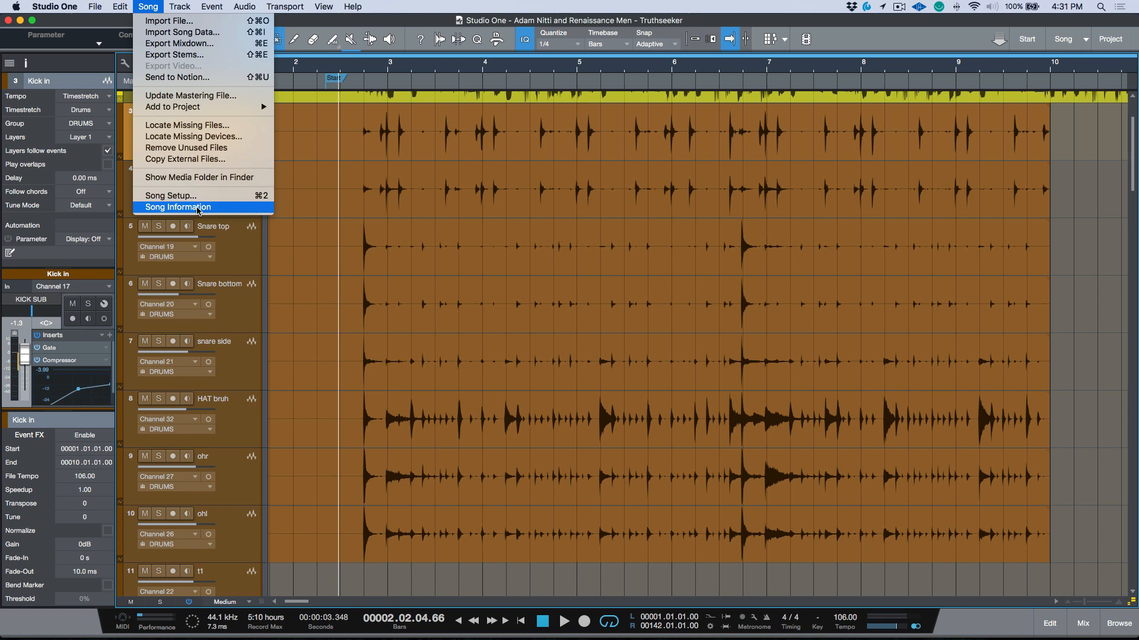
{"action": "left_click", "coordinate": [177, 206]}
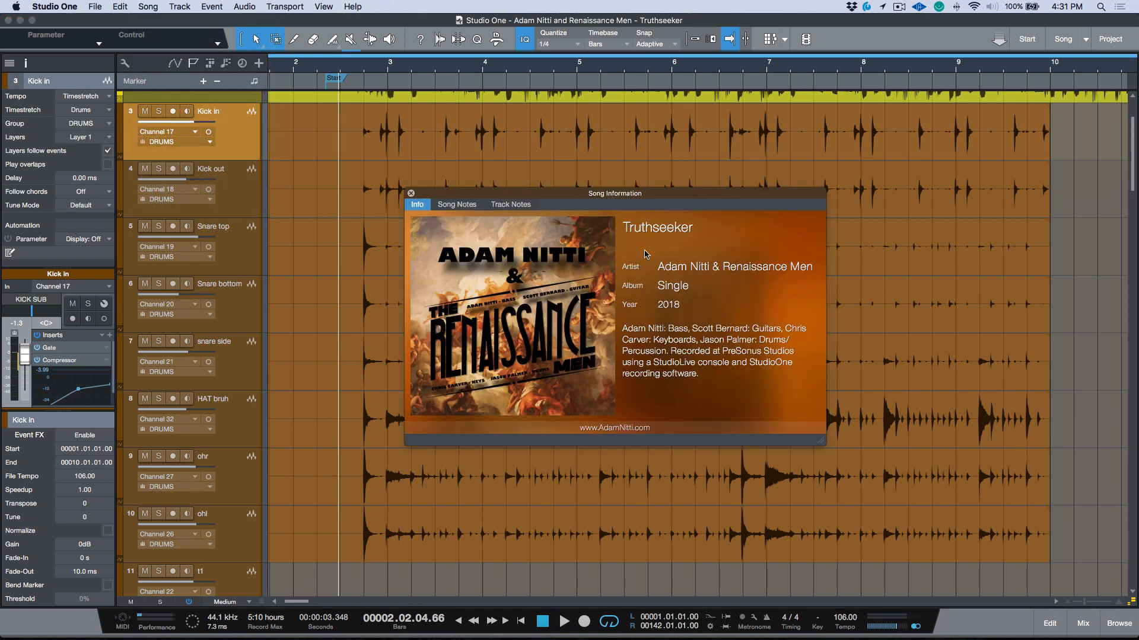
{"action": "mouse_move", "coordinate": [468, 225]}
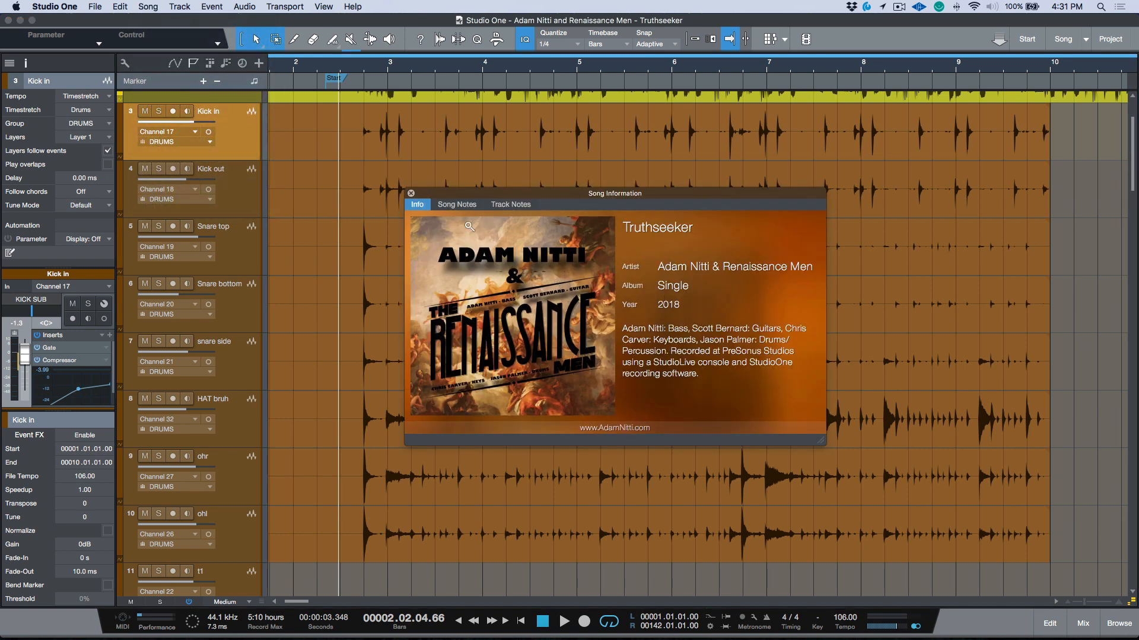
{"action": "left_click", "coordinate": [412, 192]}
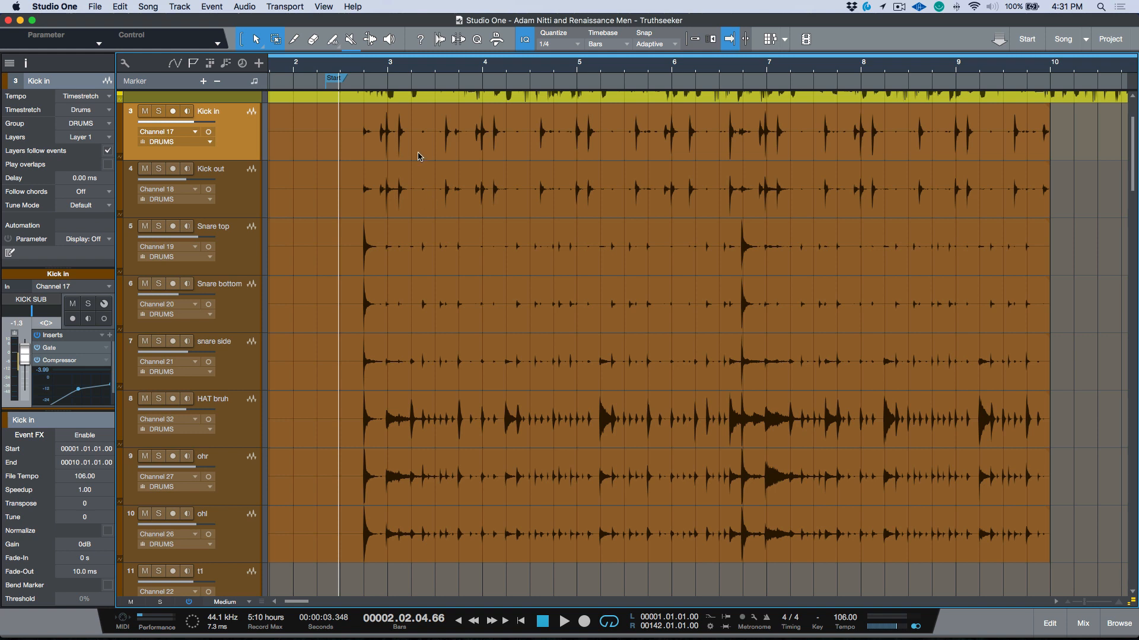
{"action": "mouse_move", "coordinate": [428, 160]}
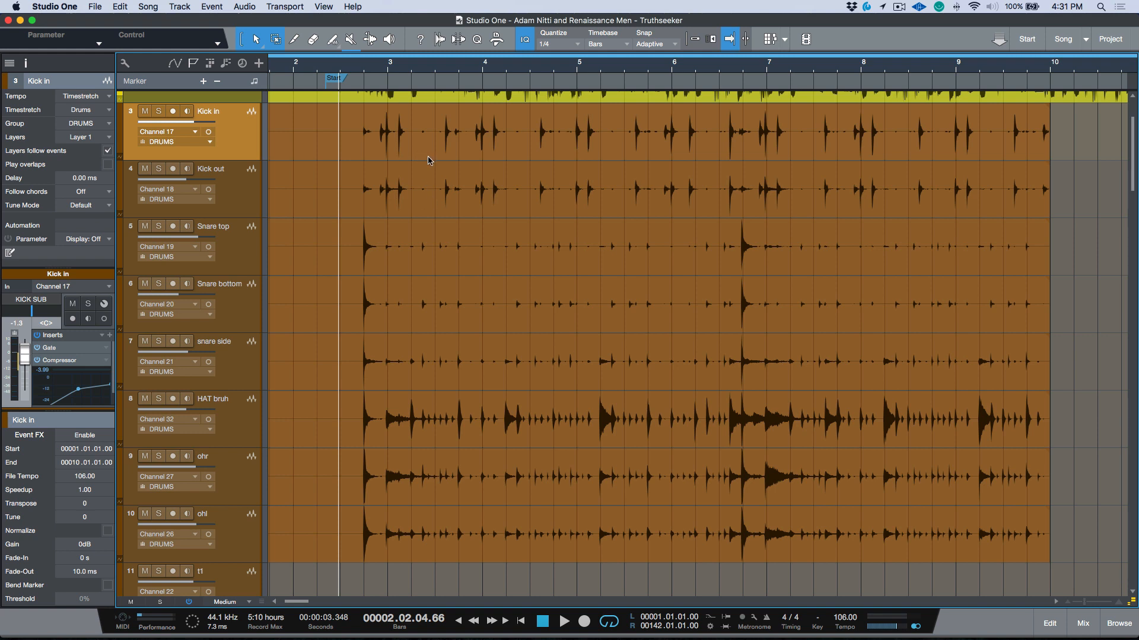
{"action": "left_click", "coordinate": [158, 111]}
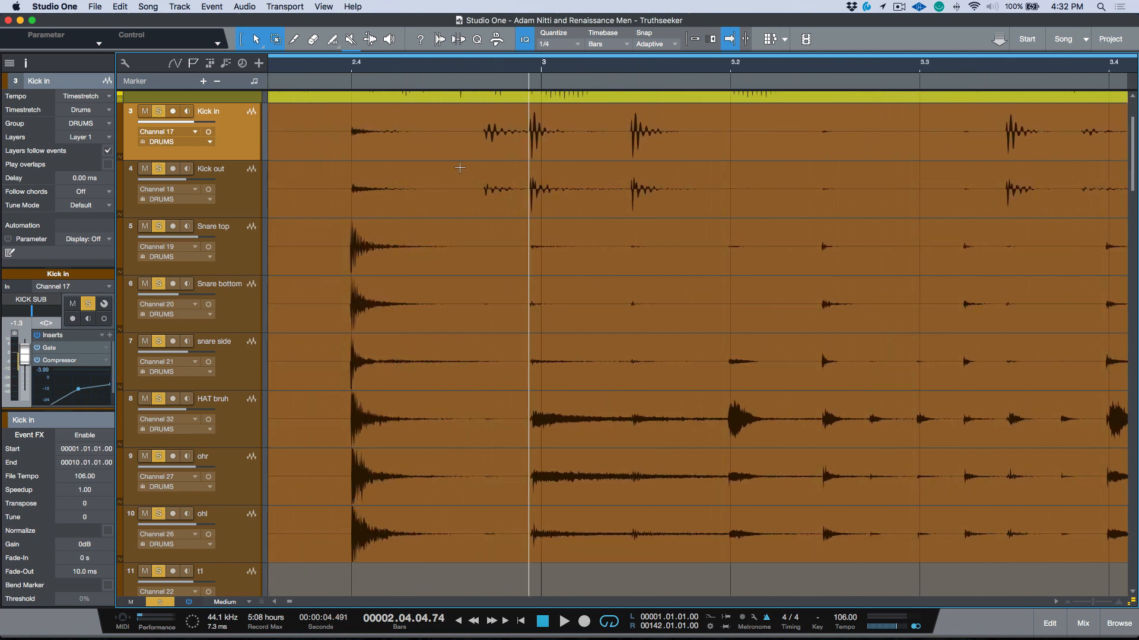
{"action": "mouse_move", "coordinate": [510, 150]}
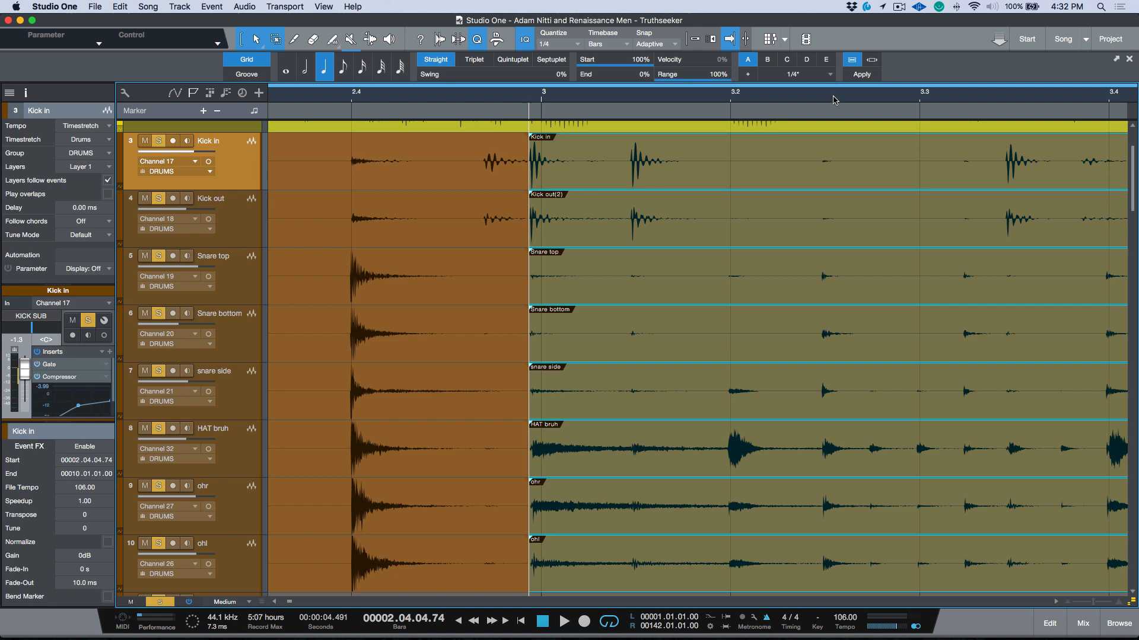
{"action": "mouse_move", "coordinate": [871, 59]}
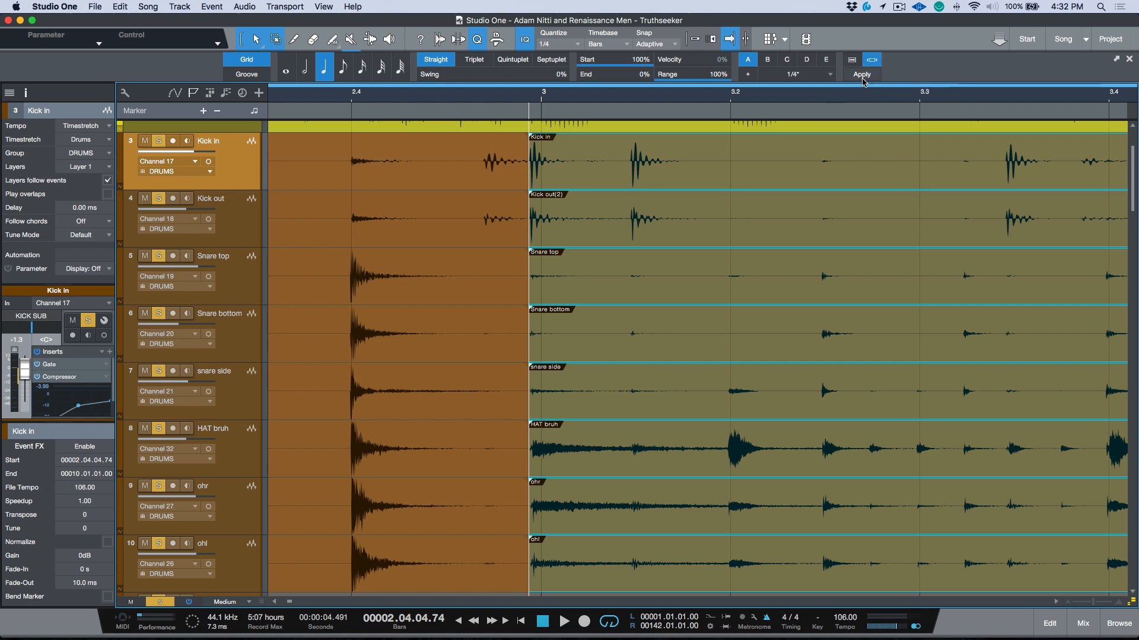
- Apply quantize to the drum section after bar 3, then split all drum tracks at bar 4
{"action": "left_click", "coordinate": [861, 74]}
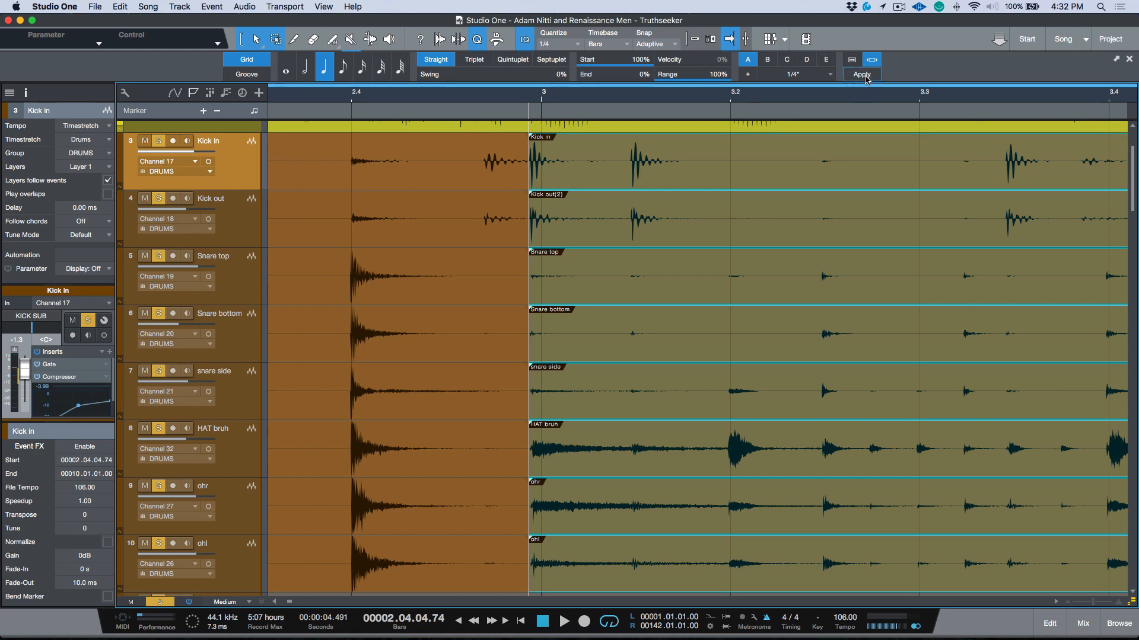
{"action": "left_click", "coordinate": [862, 74]}
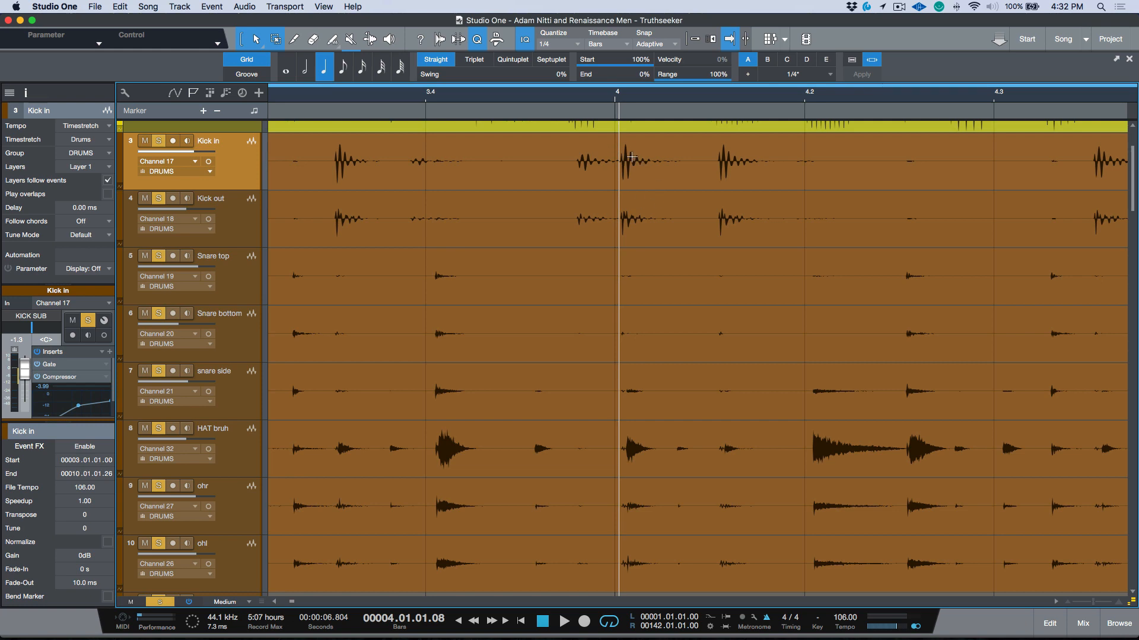
{"action": "left_click", "coordinate": [861, 74]}
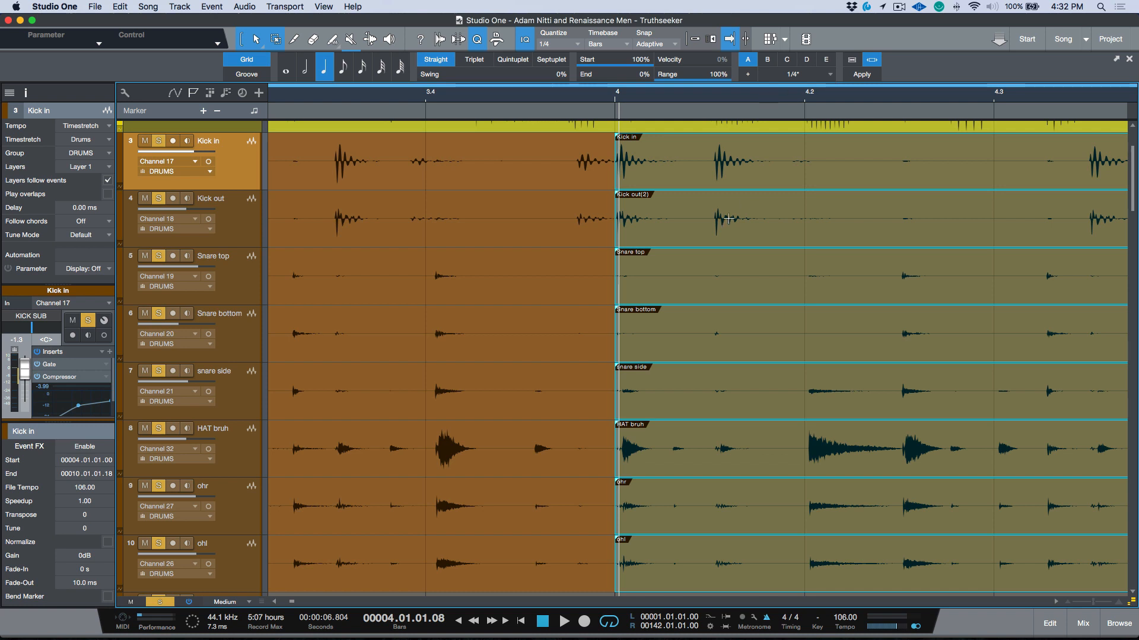
{"action": "mouse_move", "coordinate": [706, 212]}
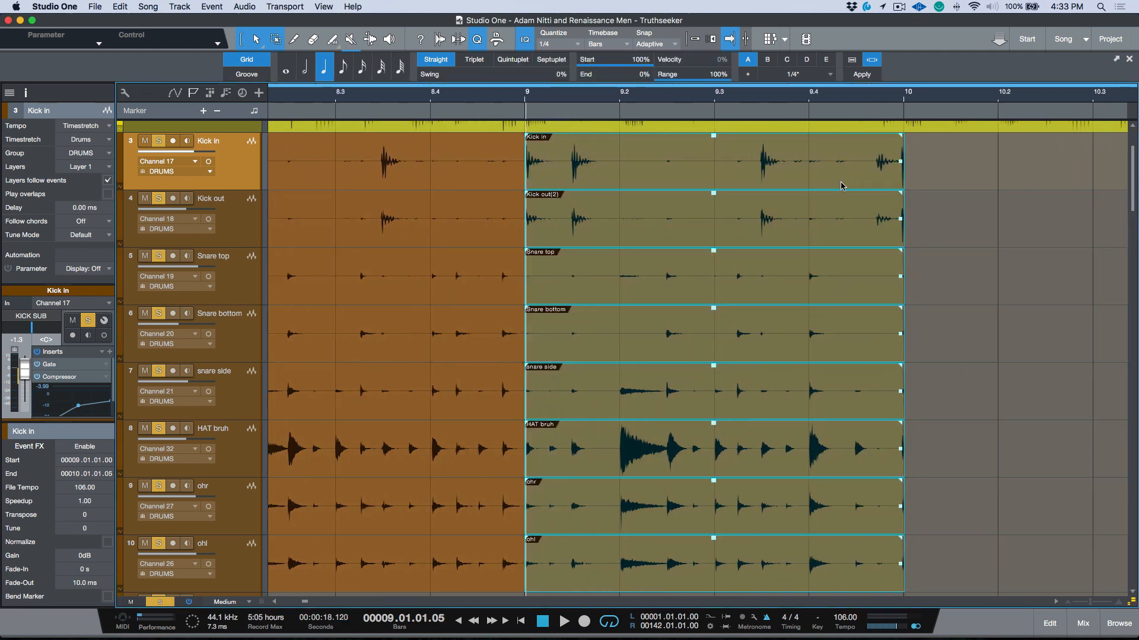
{"action": "mouse_move", "coordinate": [790, 181]}
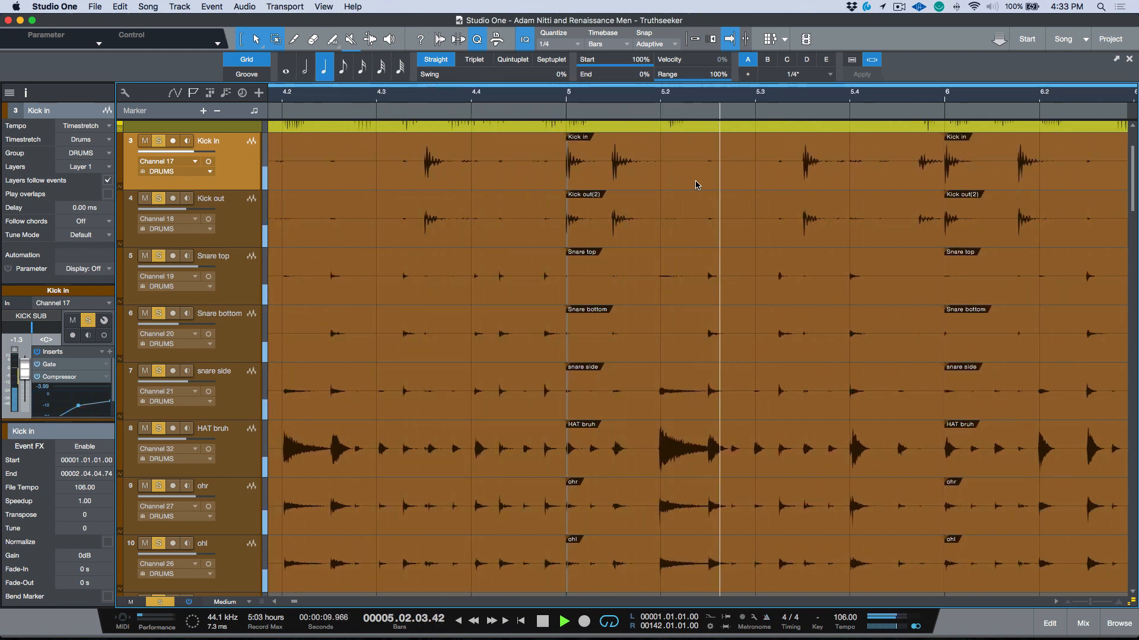
- Scroll along the timeline to review the splits at each bar downbeat from bar 3 onward
{"action": "scroll", "scroll_direction": "right", "scroll_amount": 3}
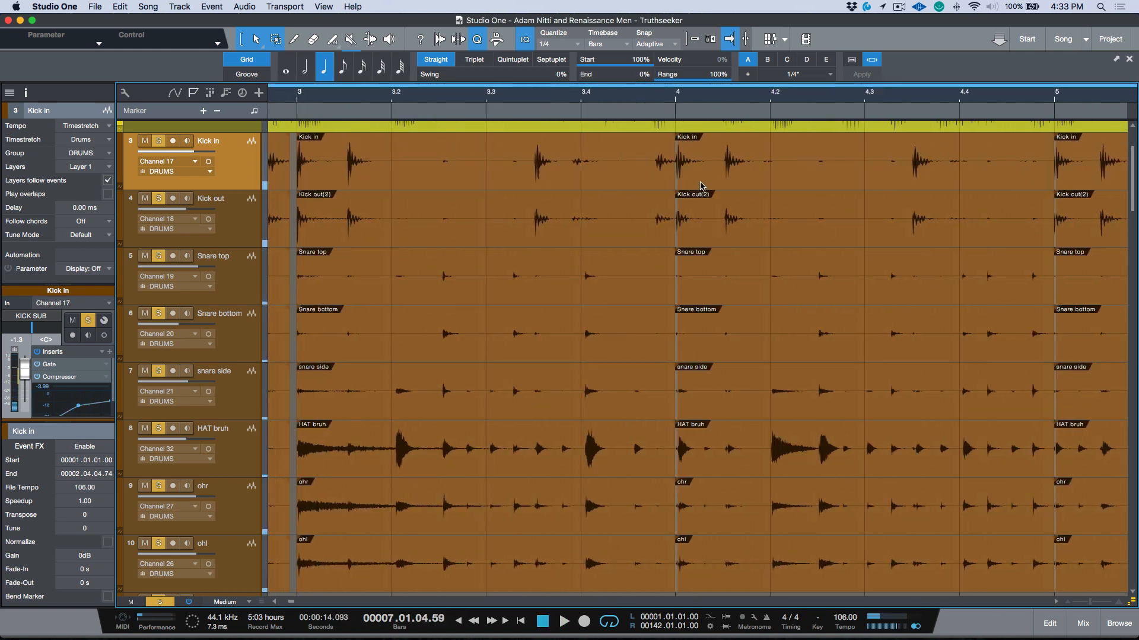
{"action": "scroll", "scroll_direction": "left", "scroll_amount": 3}
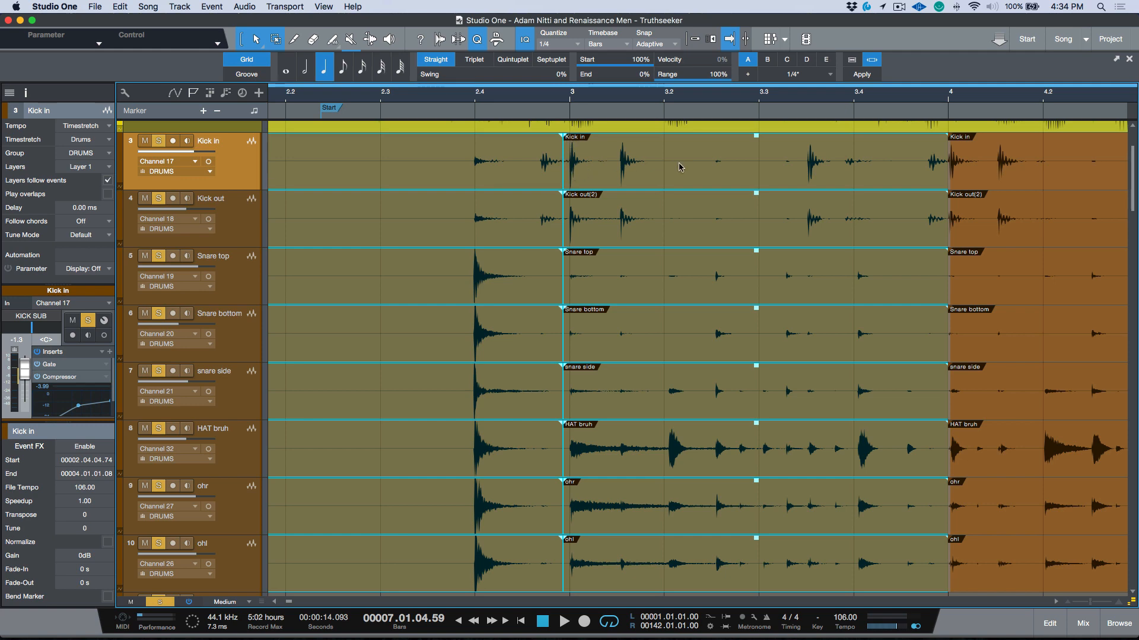
- Inspect the gaps between split drum events around bars 5–7, then bring up the Edit commands
{"action": "scroll", "scroll_direction": "right", "scroll_amount": 3}
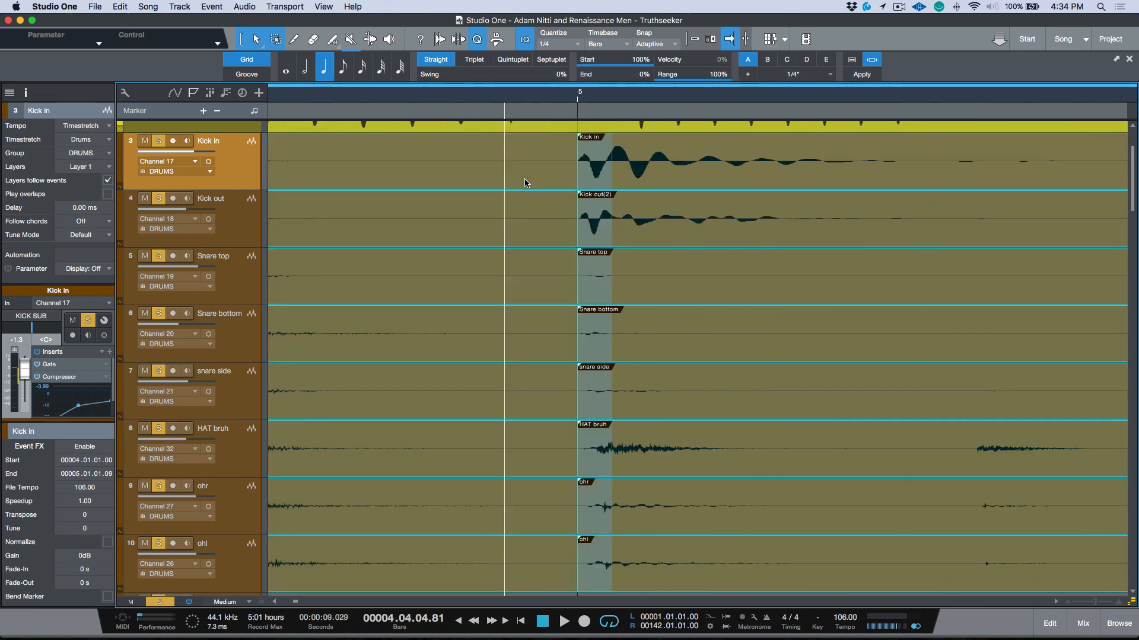
{"action": "mouse_move", "coordinate": [567, 174]}
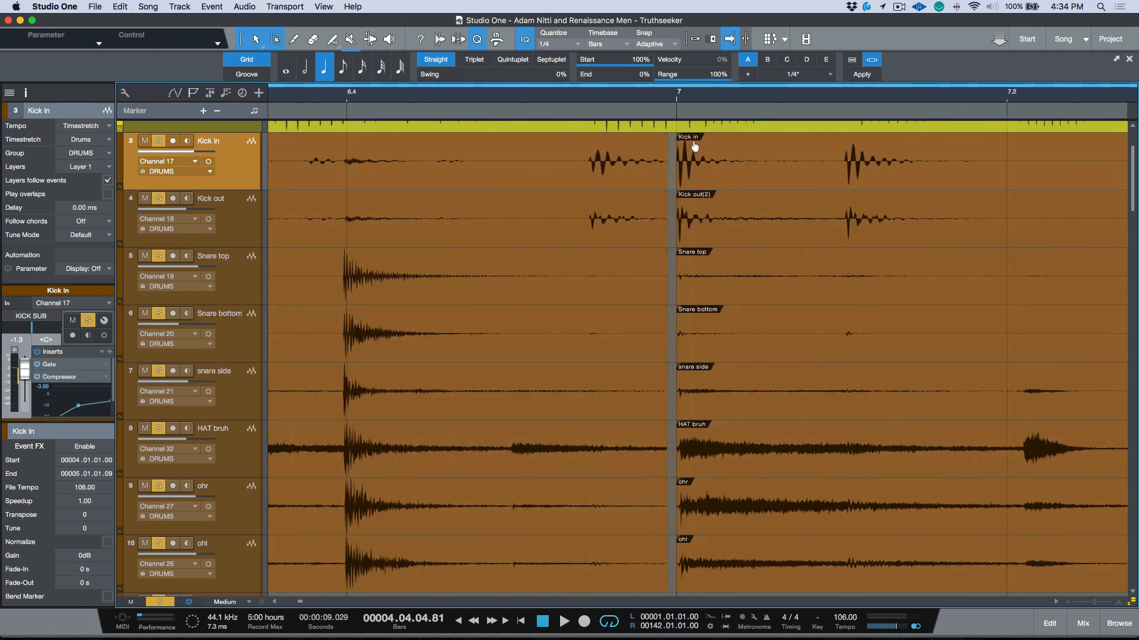
{"action": "mouse_move", "coordinate": [711, 183]}
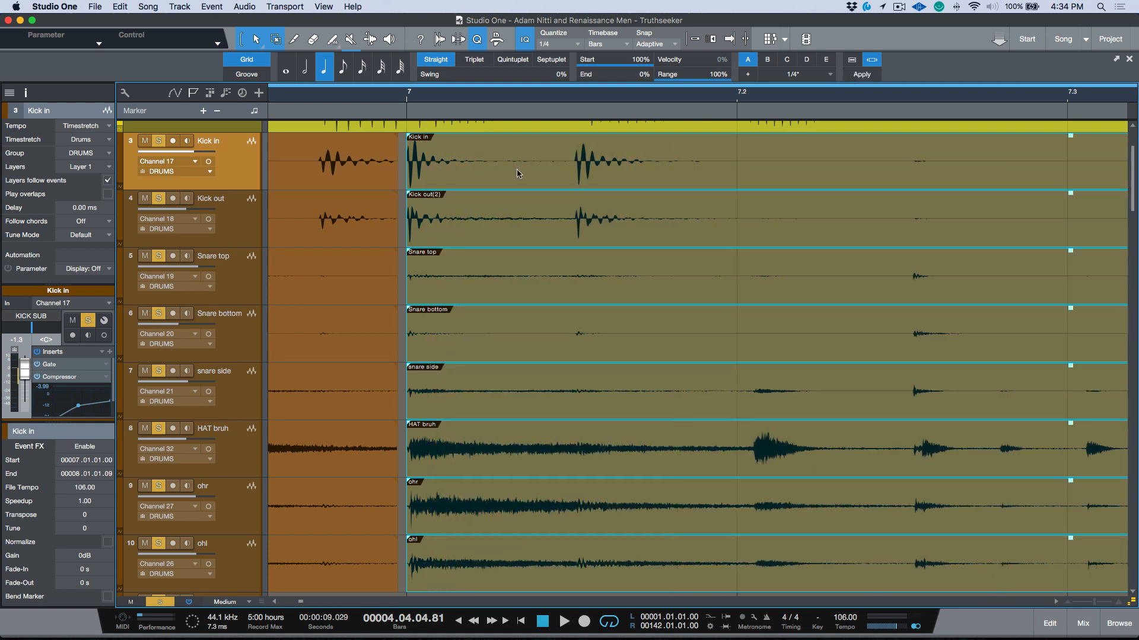
{"action": "left_click", "coordinate": [118, 7]}
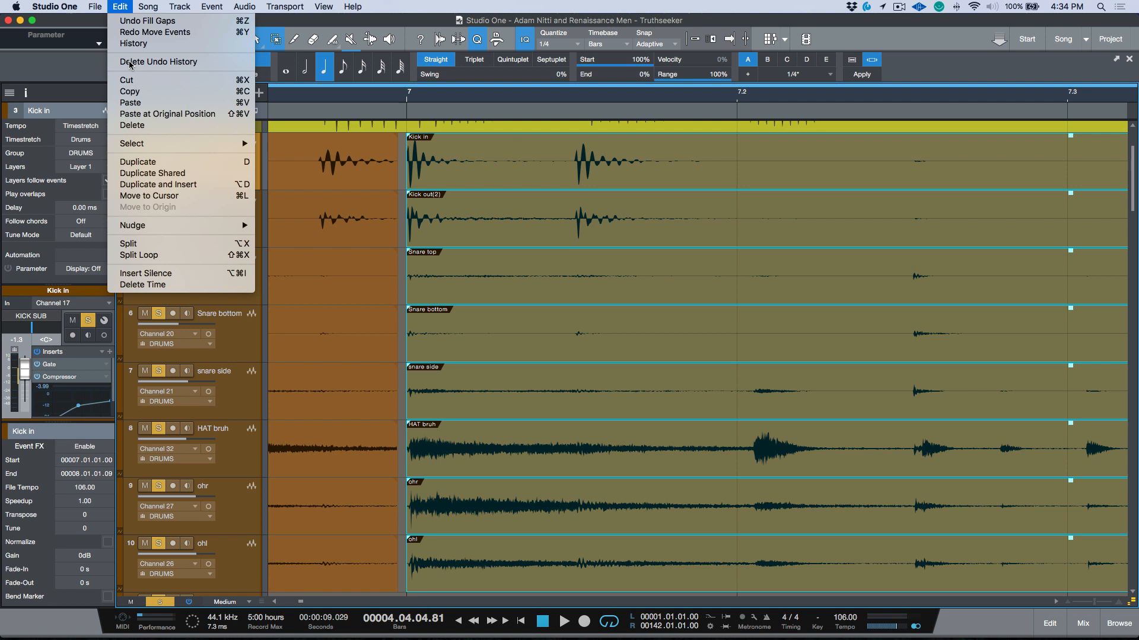
{"action": "mouse_move", "coordinate": [153, 173]}
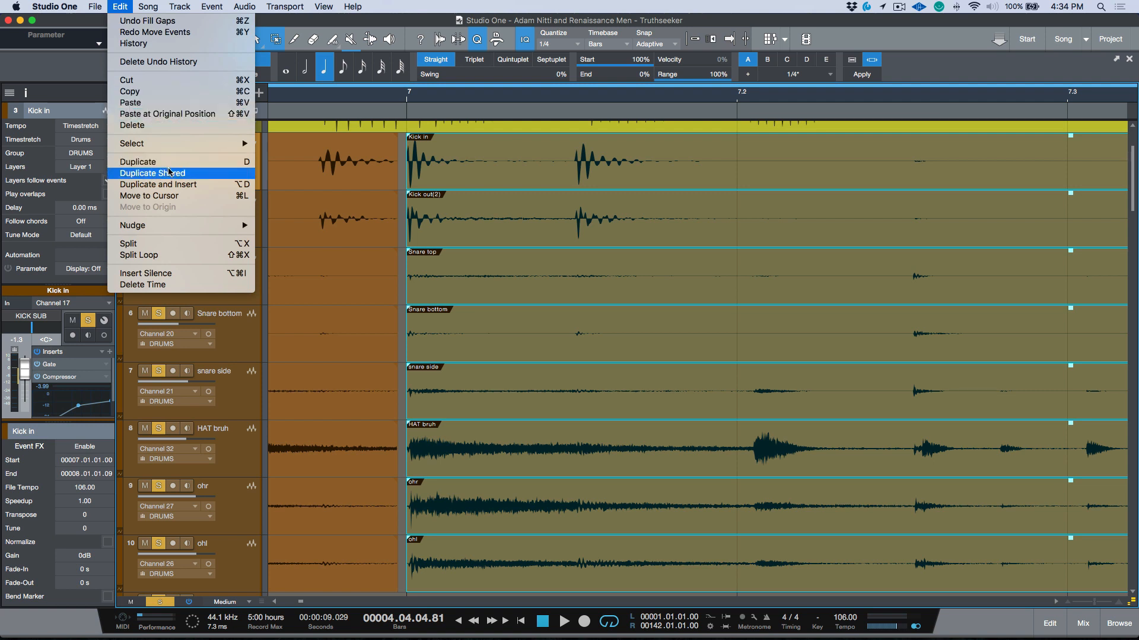
{"action": "mouse_move", "coordinate": [132, 143]}
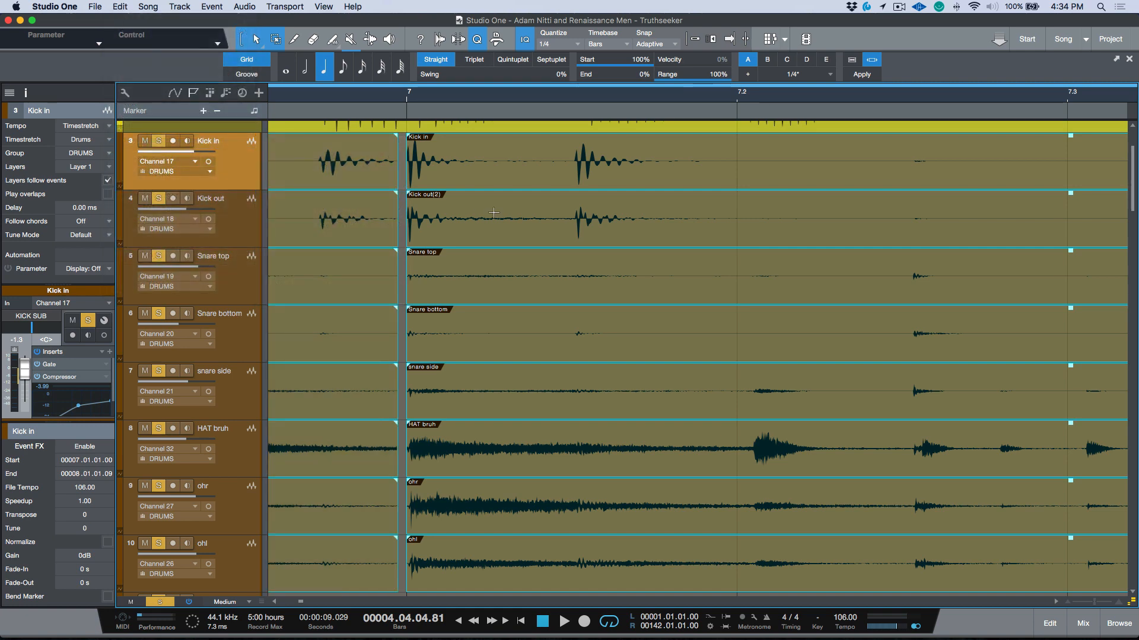
- Scroll the timeline to confirm the filled drum events meet the previous events before bar 9
{"action": "scroll", "scroll_direction": "right", "scroll_amount": 3}
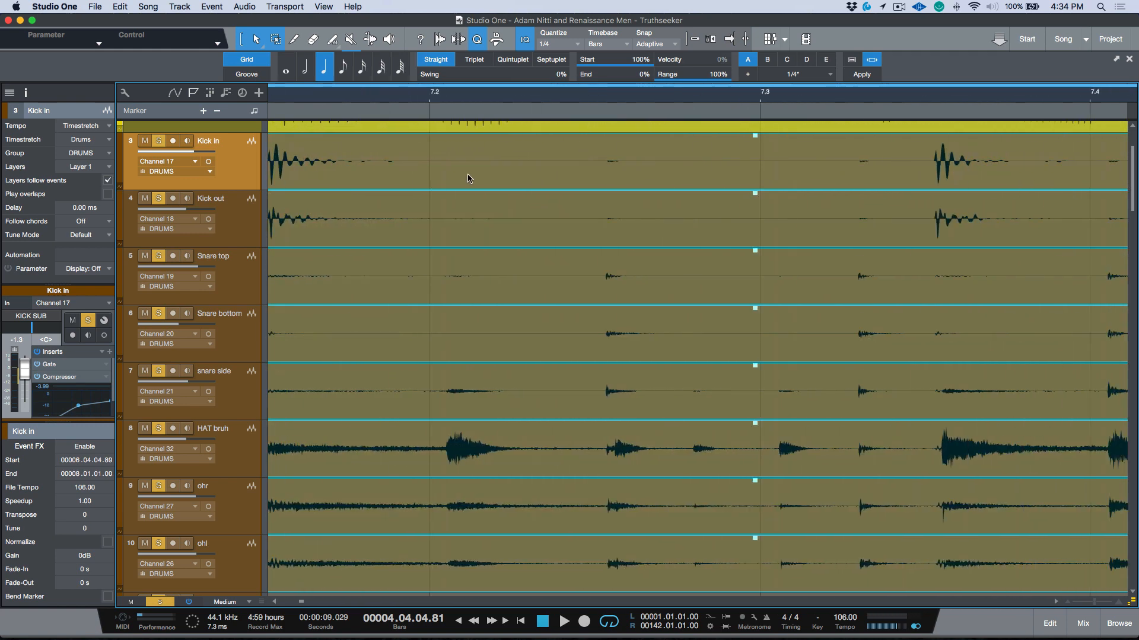
{"action": "scroll", "scroll_direction": "right", "scroll_amount": 3}
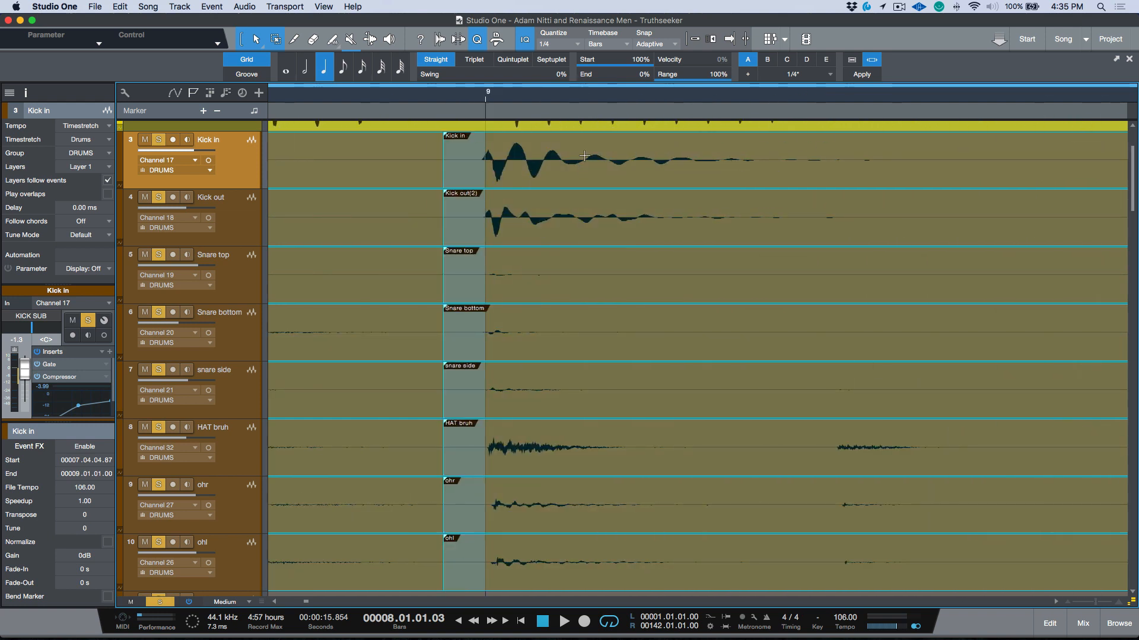
{"action": "mouse_move", "coordinate": [536, 192]}
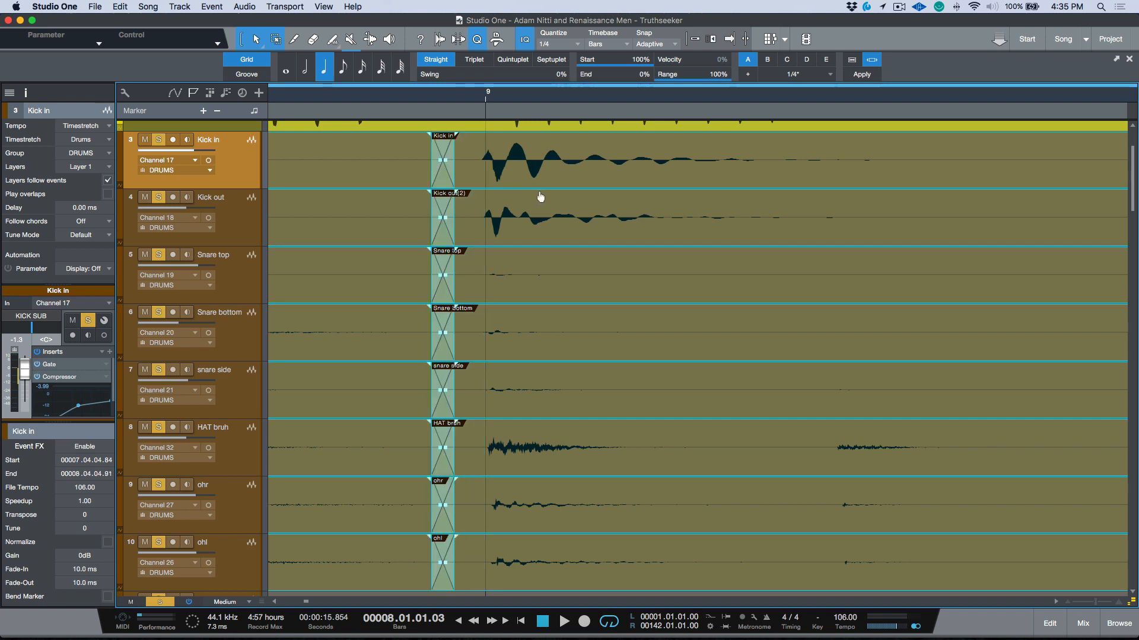
{"action": "mouse_move", "coordinate": [501, 175]}
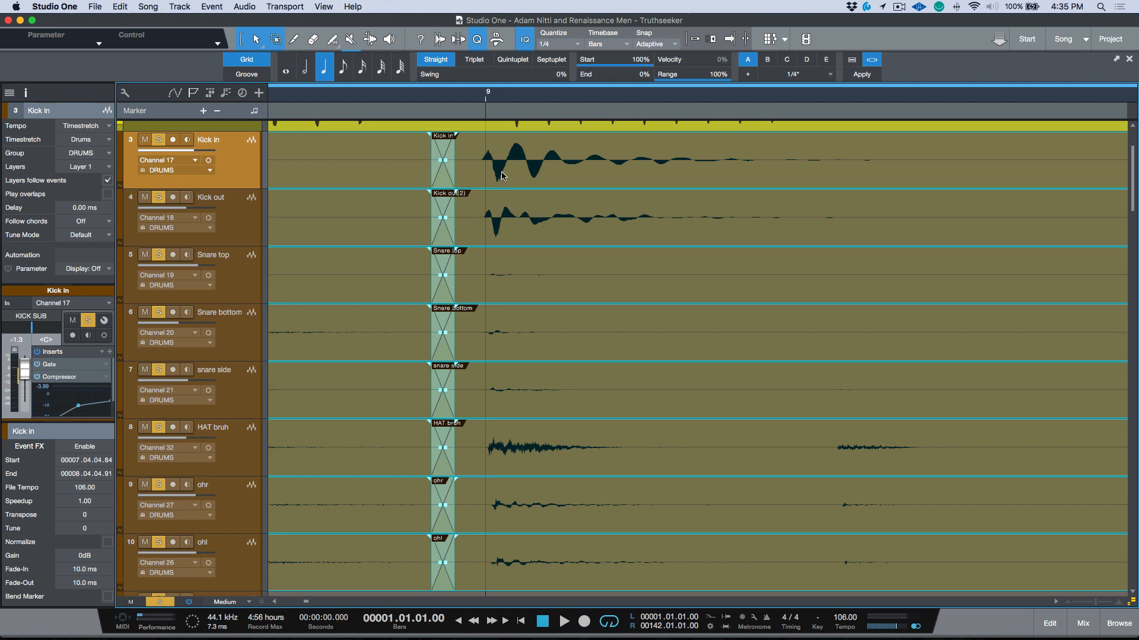
{"action": "mouse_move", "coordinate": [522, 138]}
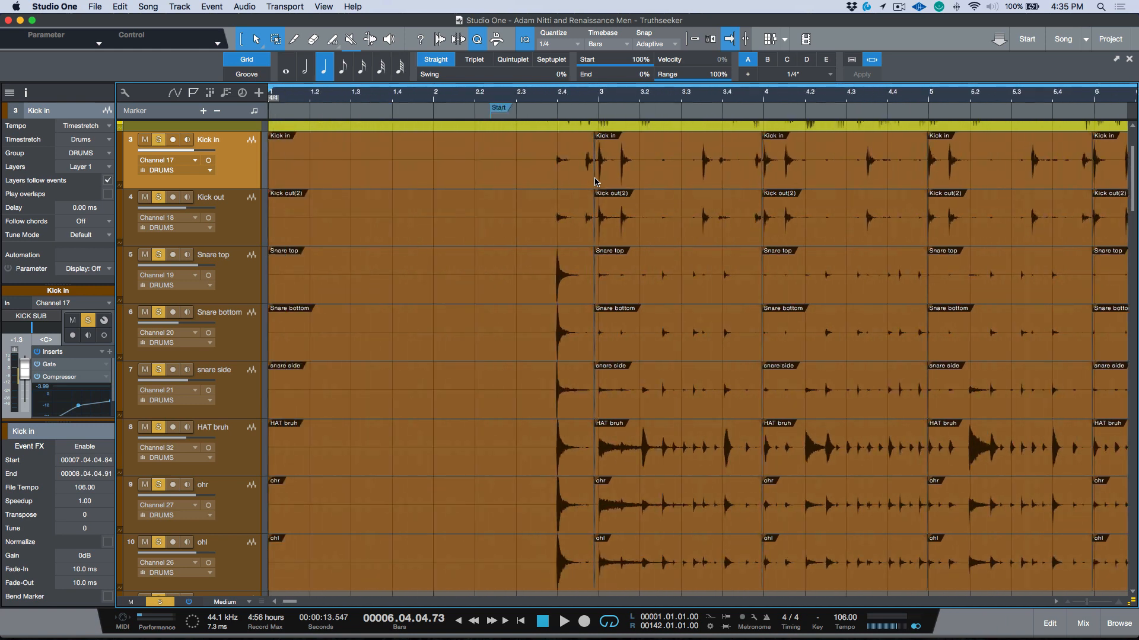
{"action": "left_click", "coordinate": [549, 174]}
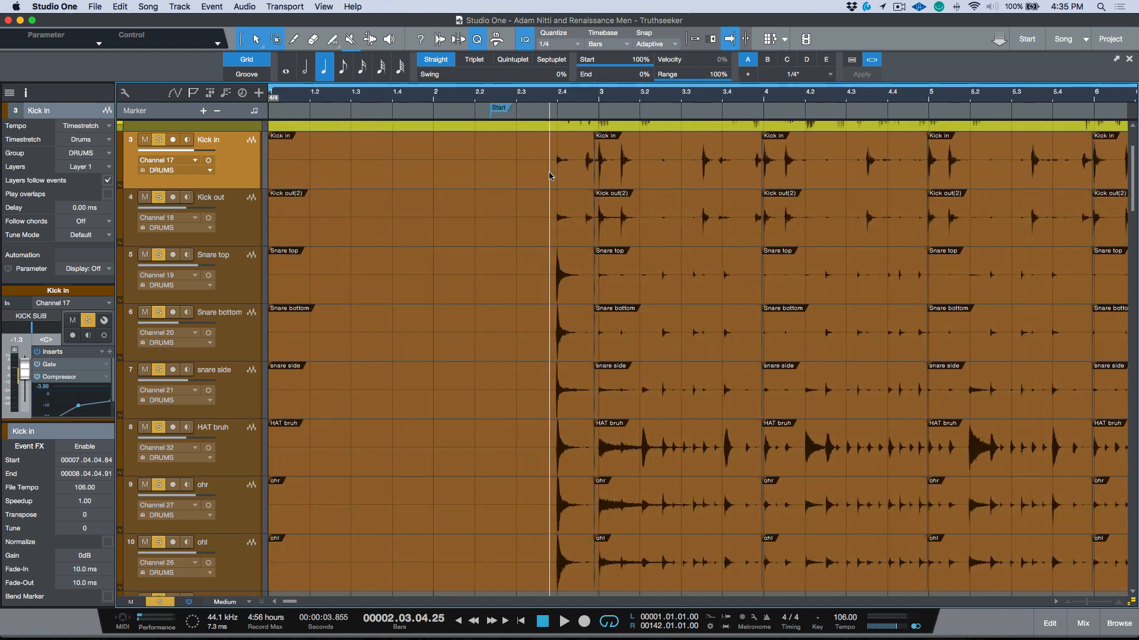
{"action": "left_click", "coordinate": [565, 623]}
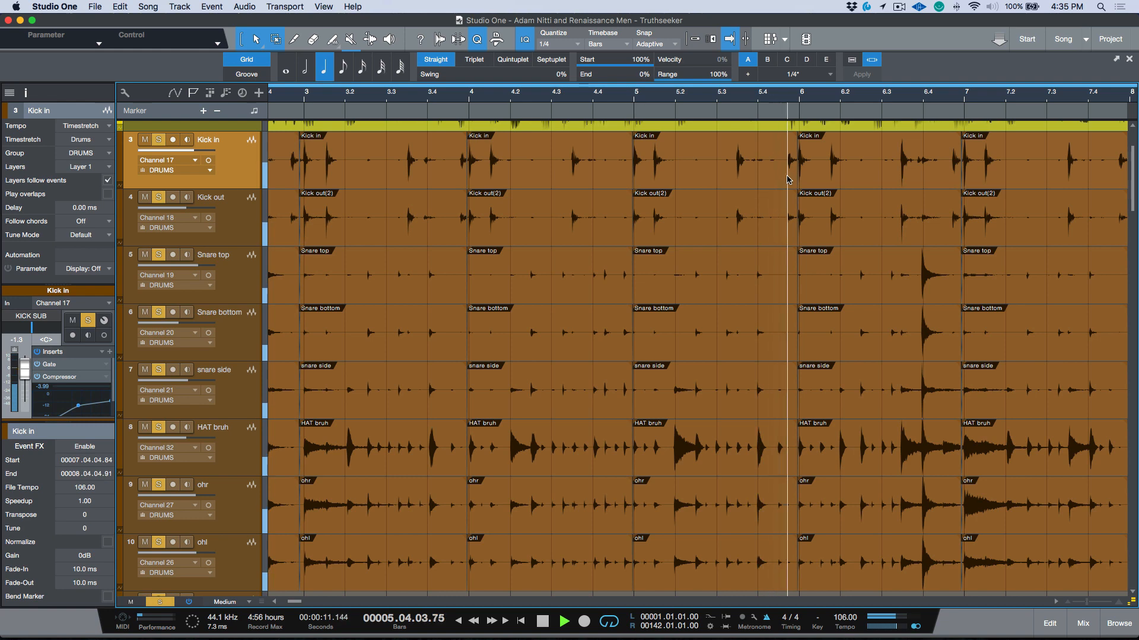
{"action": "scroll", "scroll_direction": "right", "scroll_amount": 3}
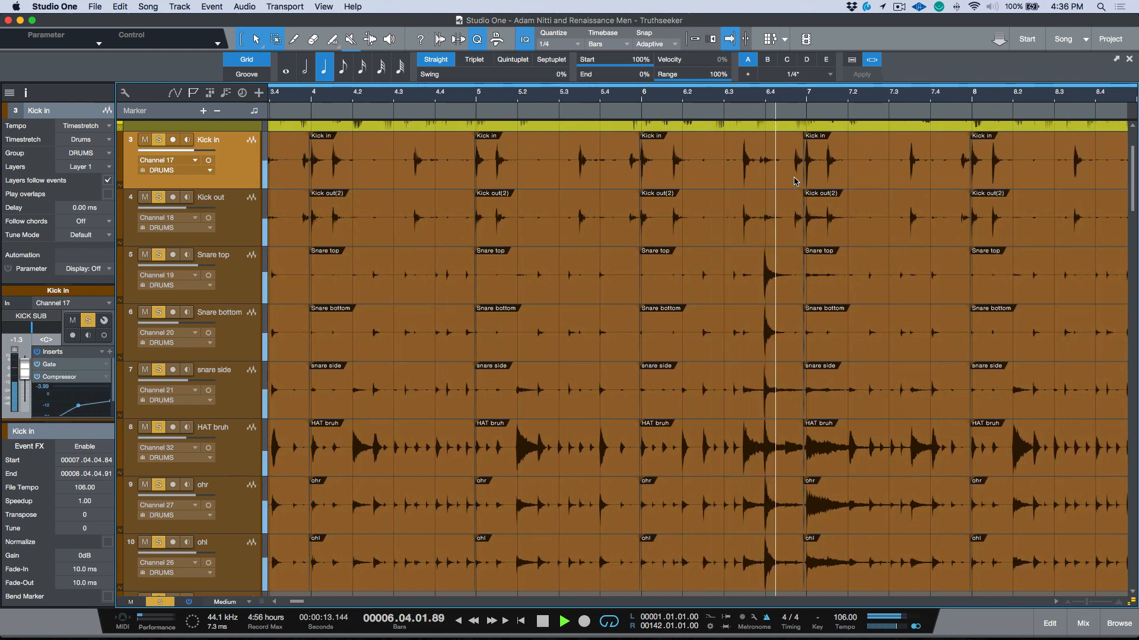
{"action": "left_click", "coordinate": [565, 622]}
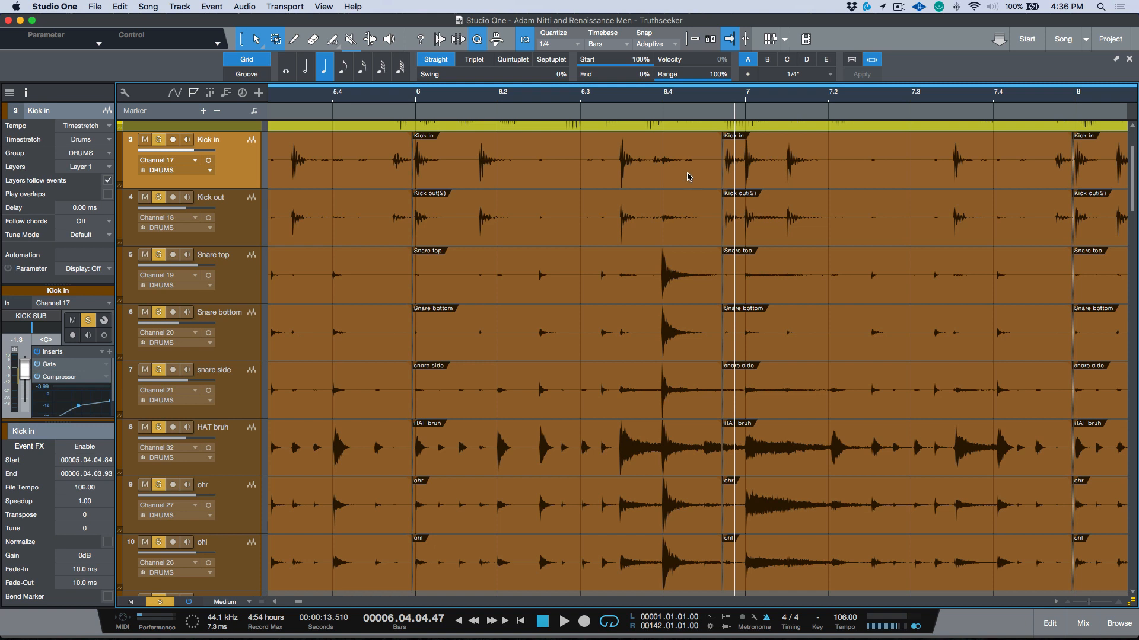
{"action": "mouse_move", "coordinate": [720, 181]}
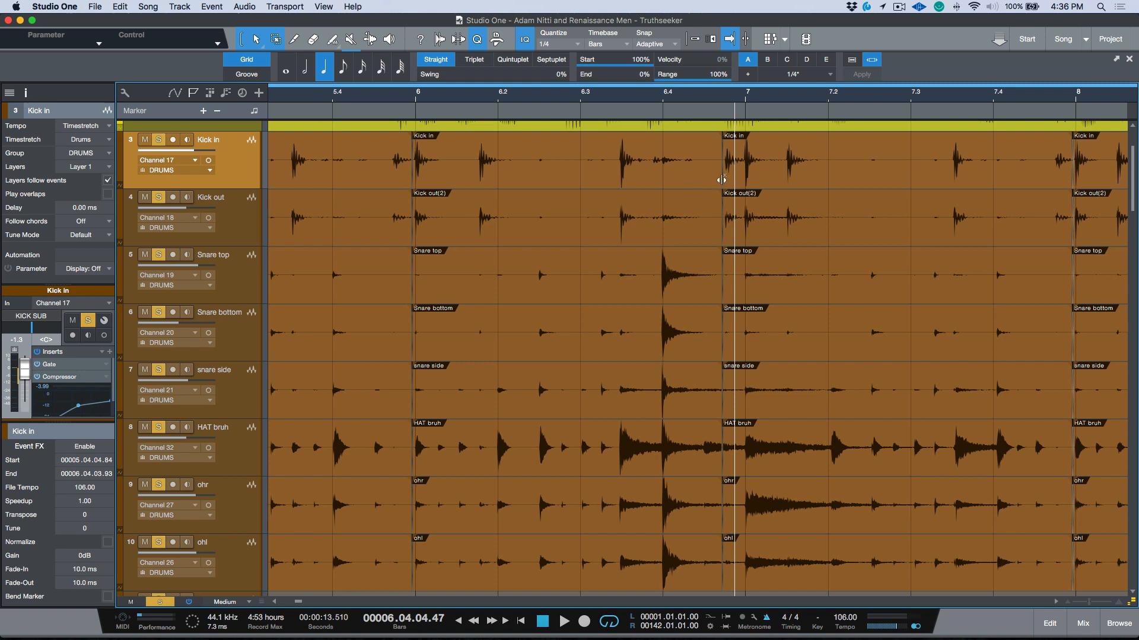
{"action": "mouse_move", "coordinate": [700, 176]}
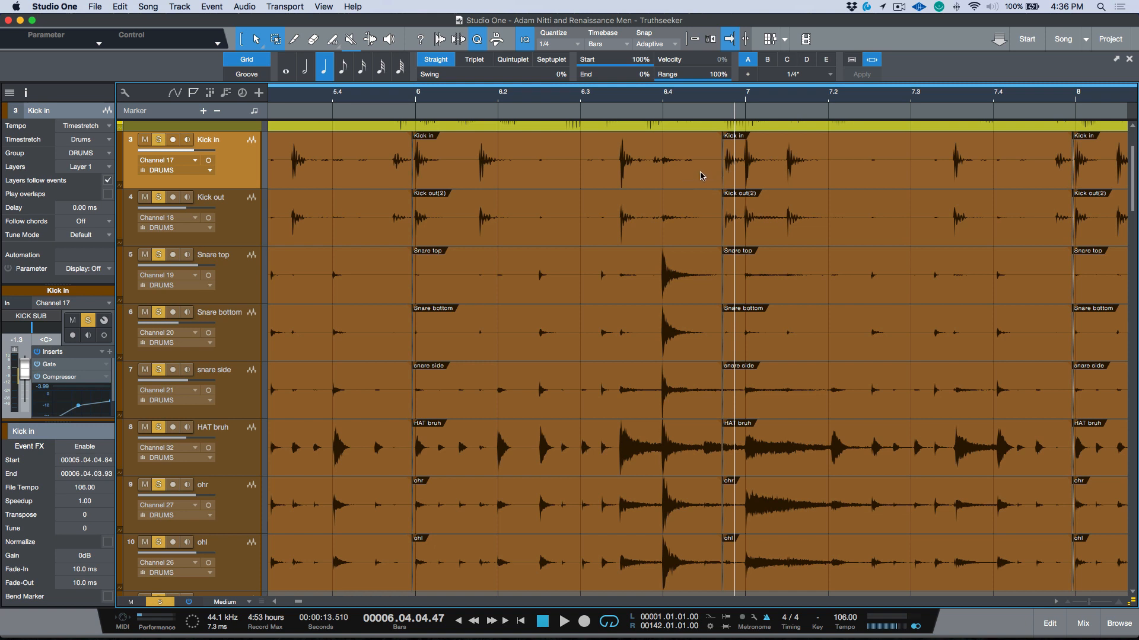
{"action": "mouse_move", "coordinate": [692, 171]}
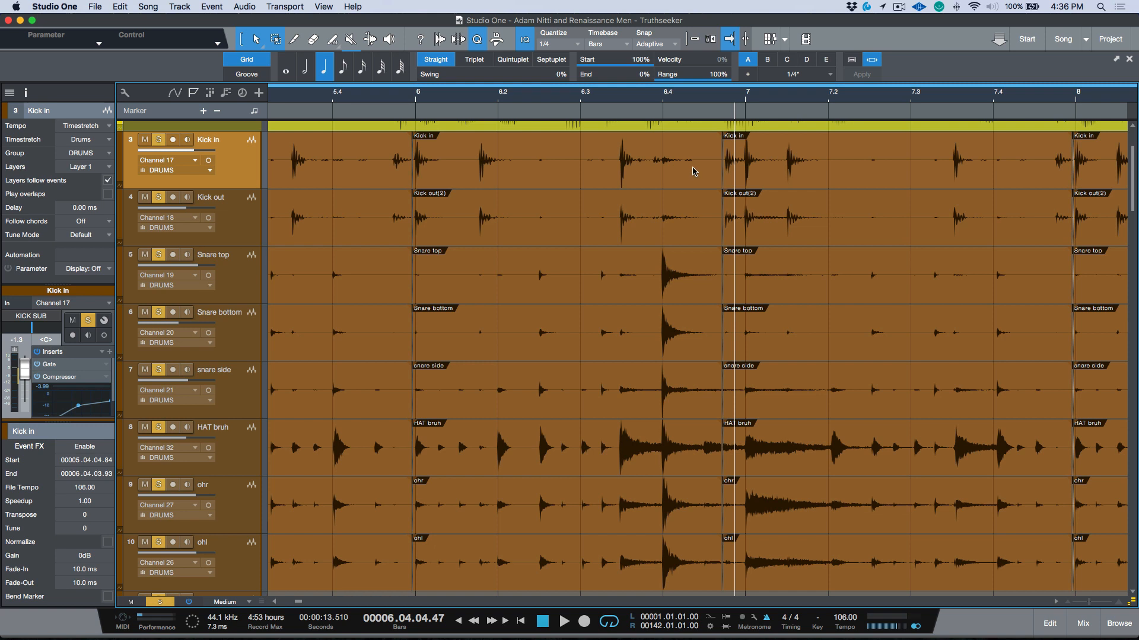
{"action": "mouse_move", "coordinate": [664, 176]}
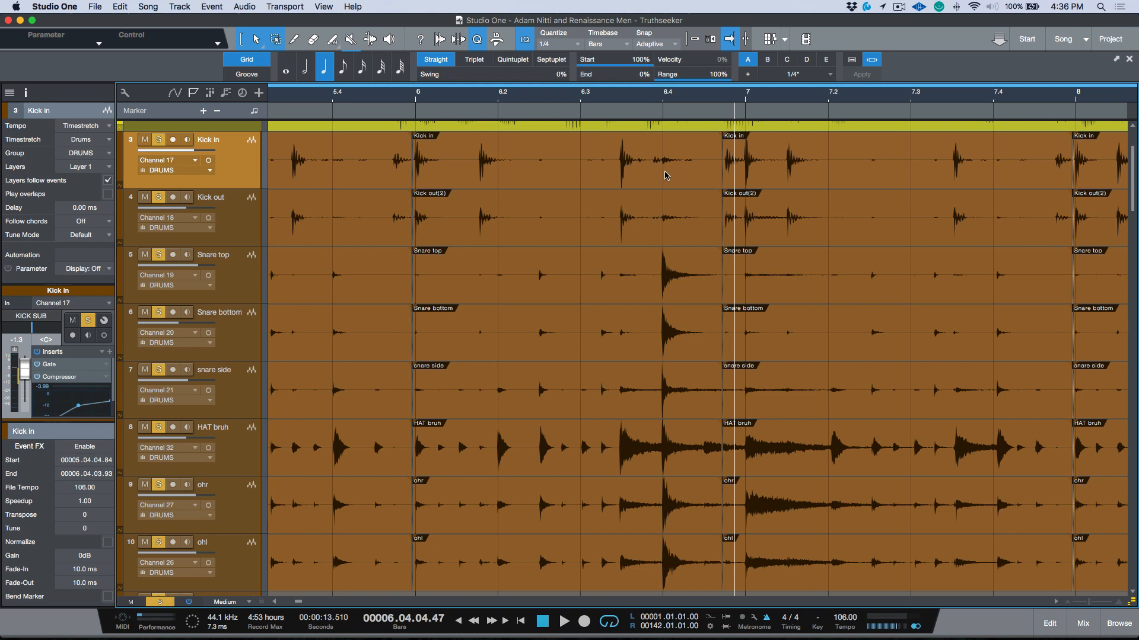